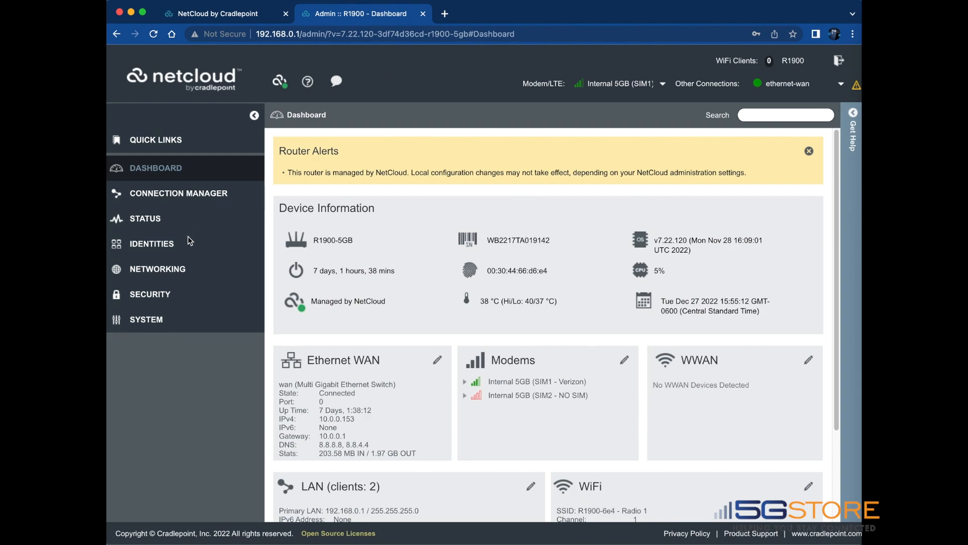
Review the Real-Time/Voice, Video and File Transfer identities' latency, jitter, signal and data-usage criteria and save them
left_click(152, 243)
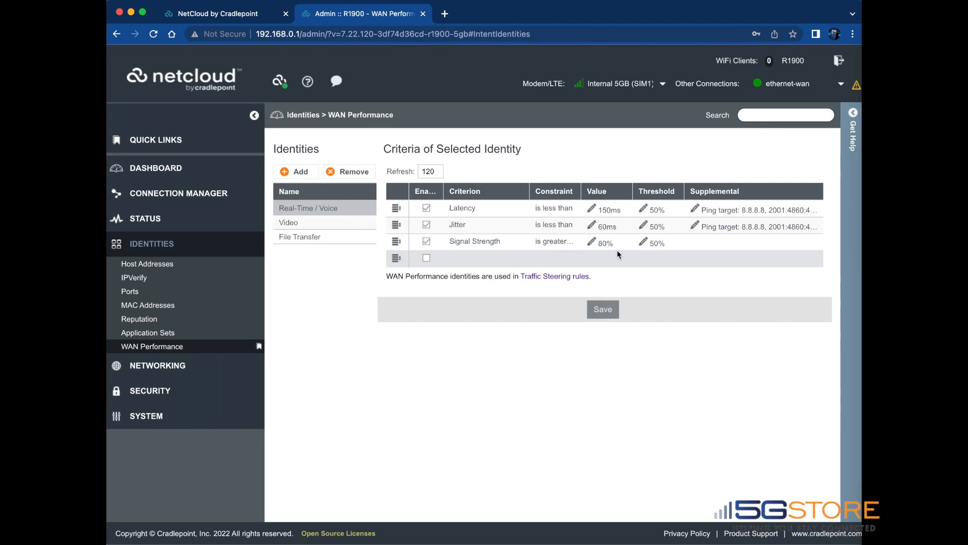
left_click(289, 222)
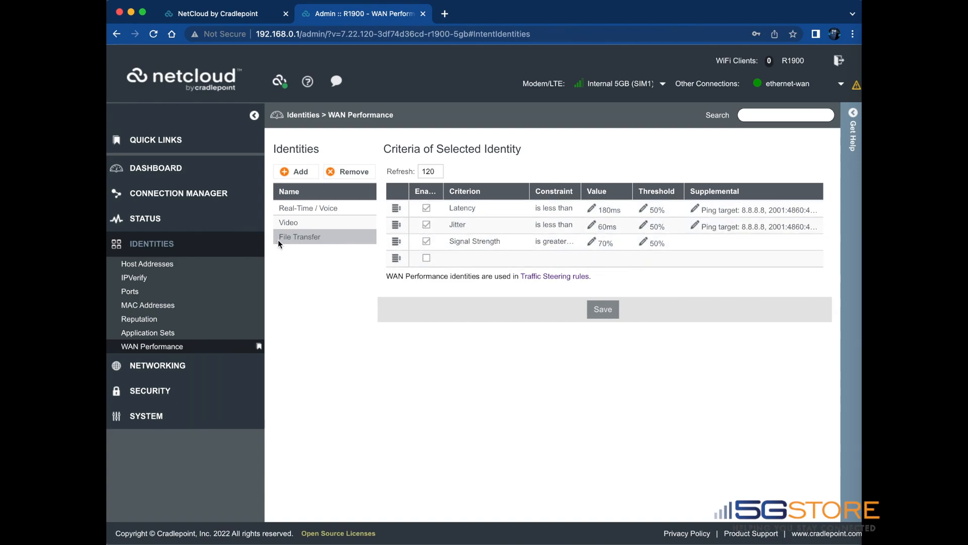
left_click(324, 207)
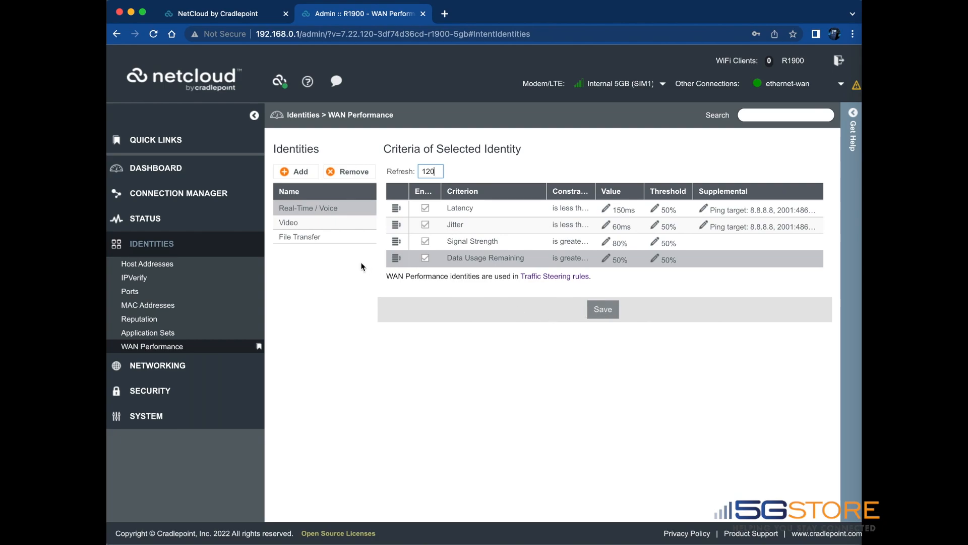
left_click(288, 221)
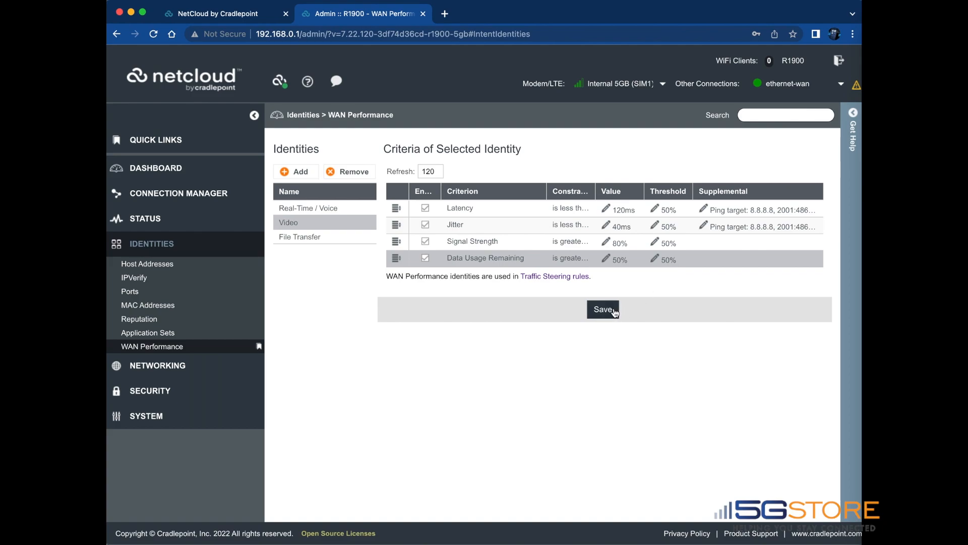
left_click(603, 309)
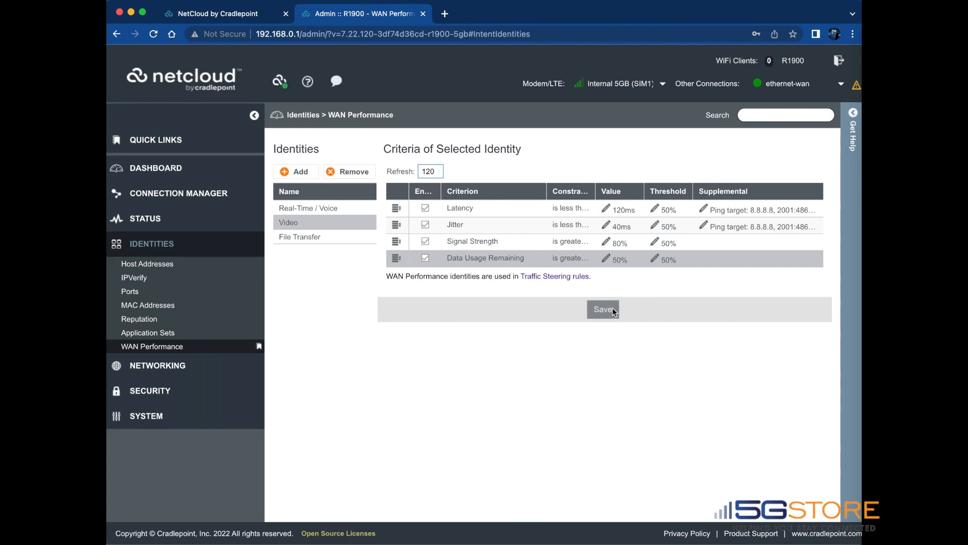
Navigate through Networking > Routing to the empty Traffic Steering Rules list
left_click(601, 309)
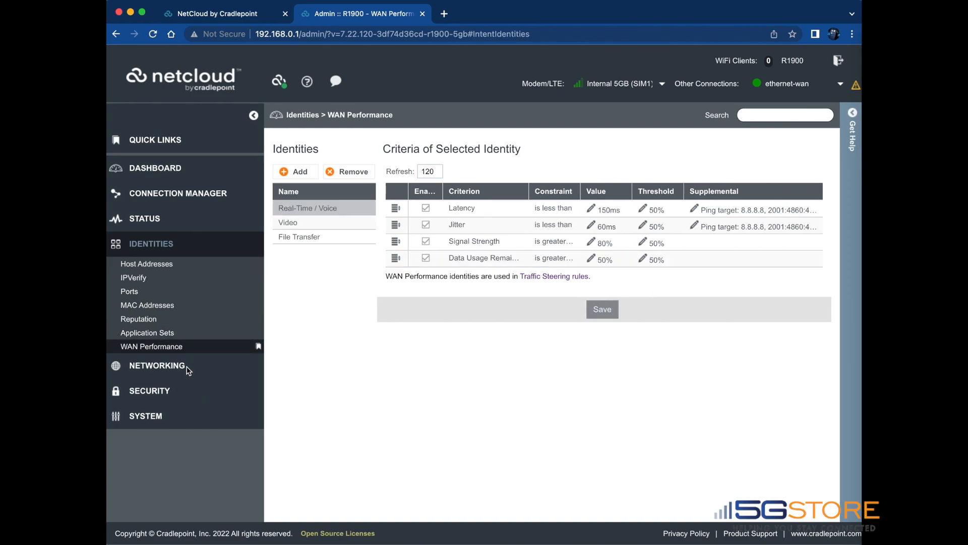
left_click(158, 365)
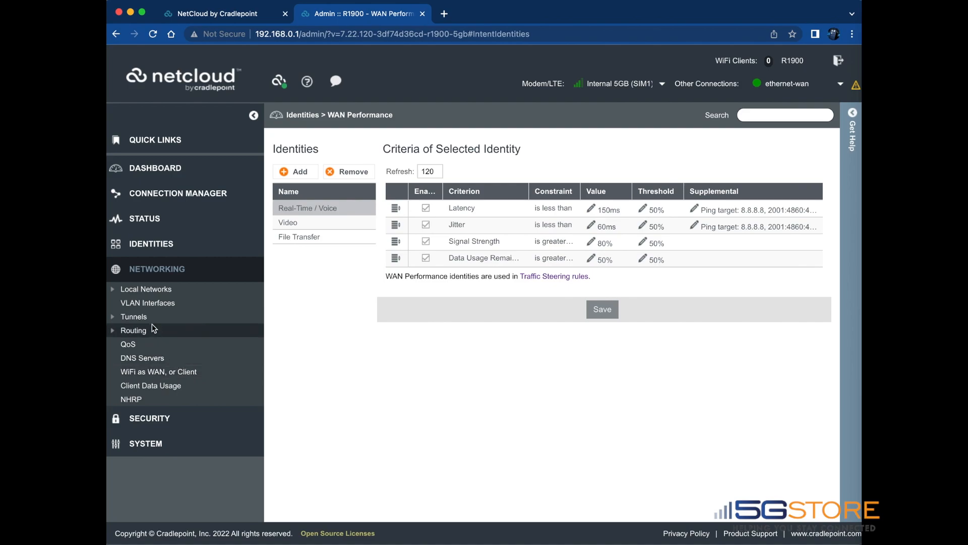
left_click(133, 330)
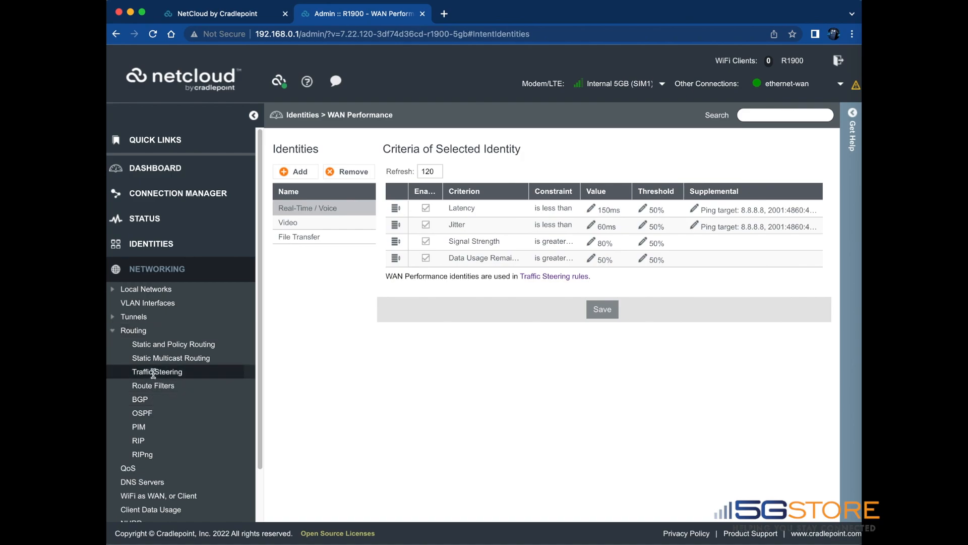
left_click(157, 371)
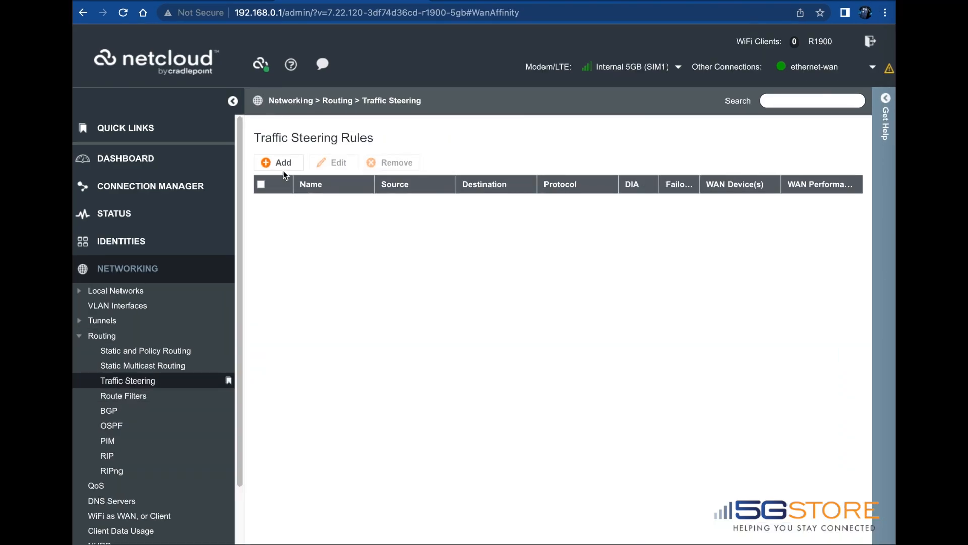
Add a new traffic steering rule named VoIP with protocol UDP
left_click(278, 162)
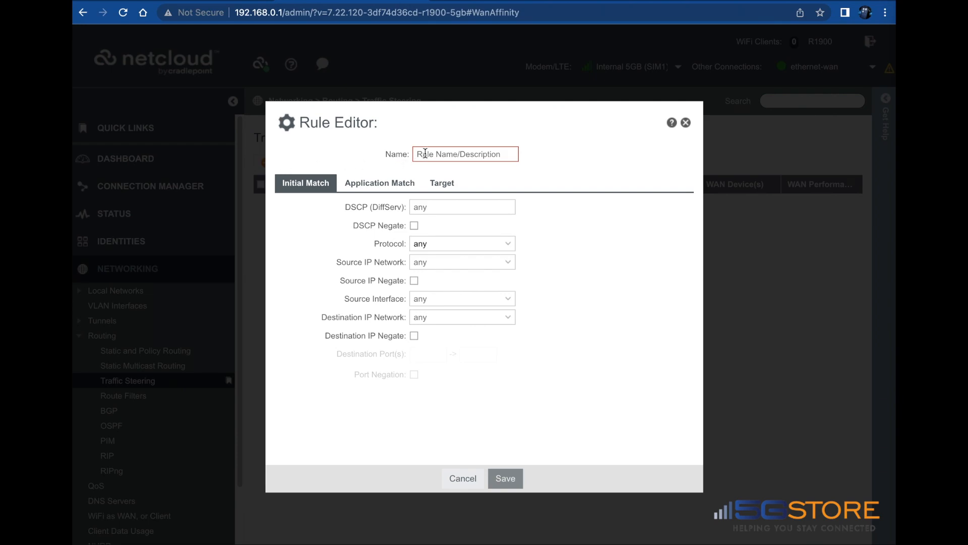
type("VoIP")
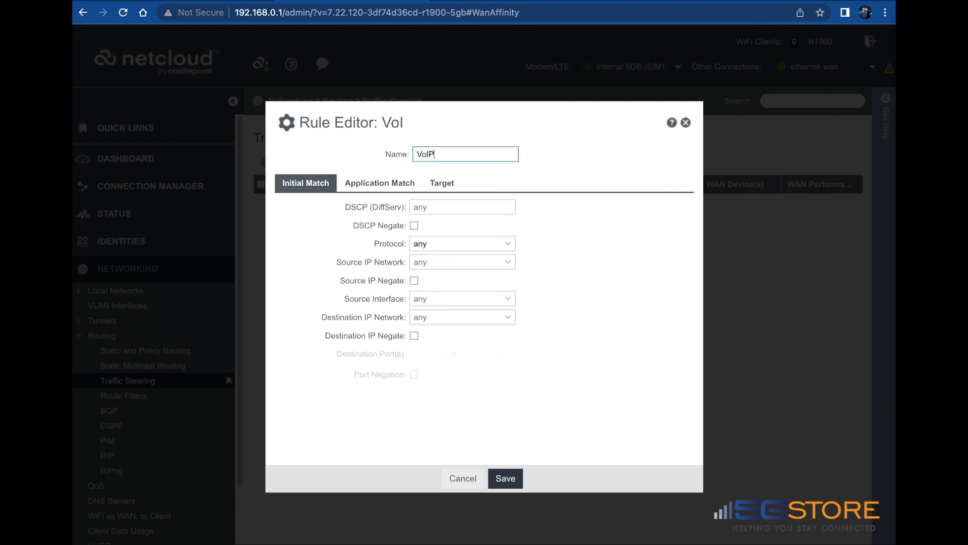
type("P")
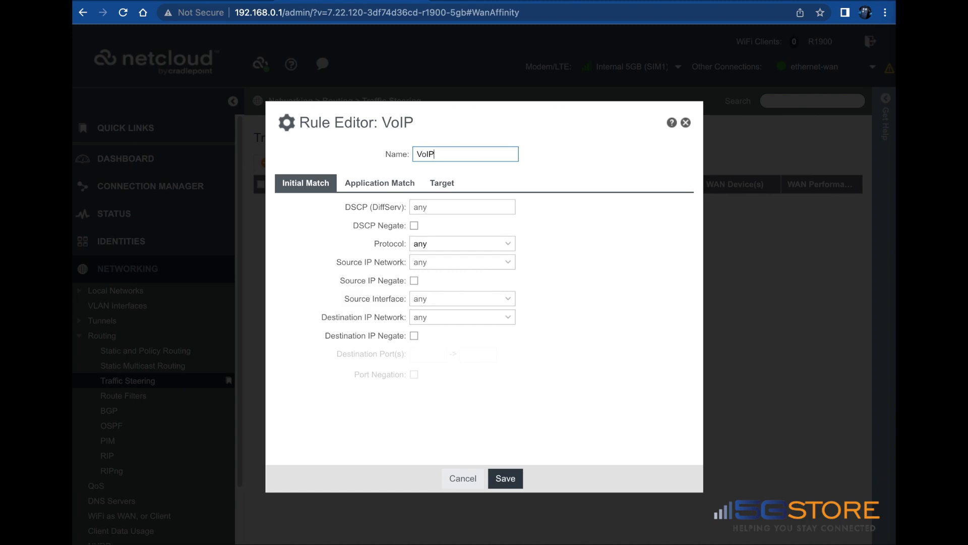
mouse_move(475, 210)
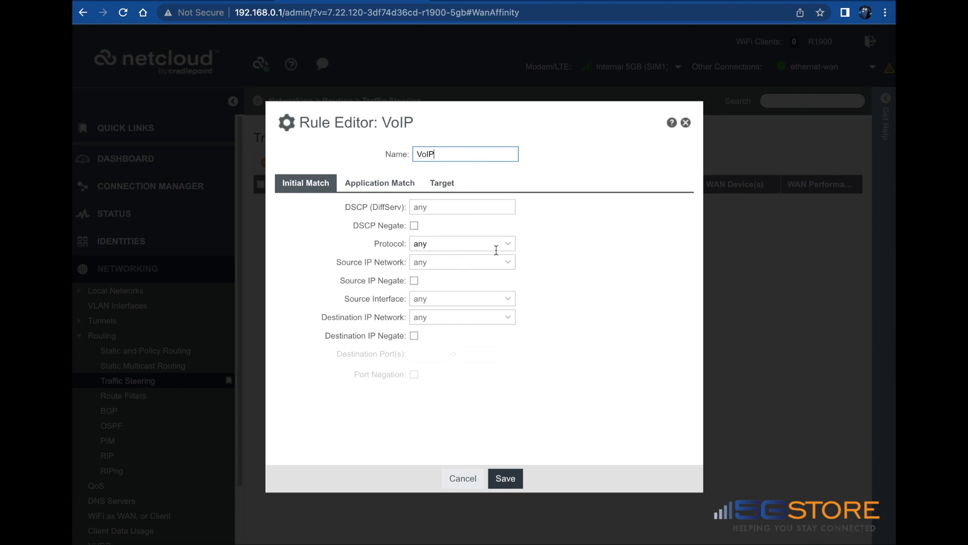
mouse_move(498, 256)
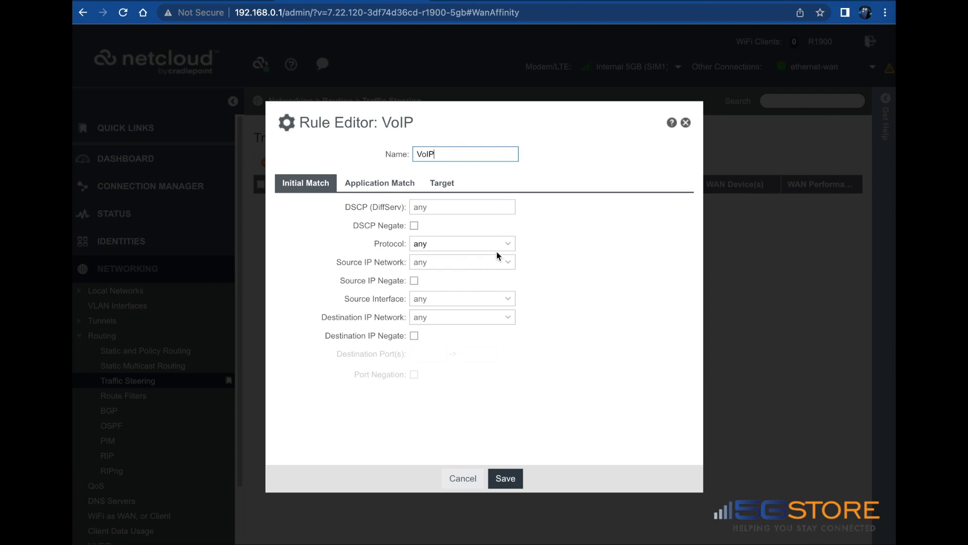
left_click(461, 243)
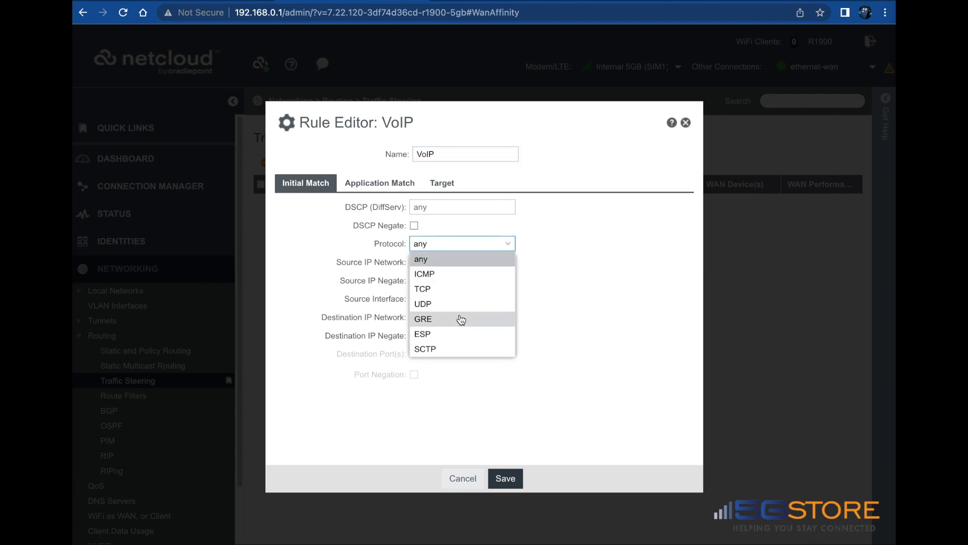
left_click(422, 304)
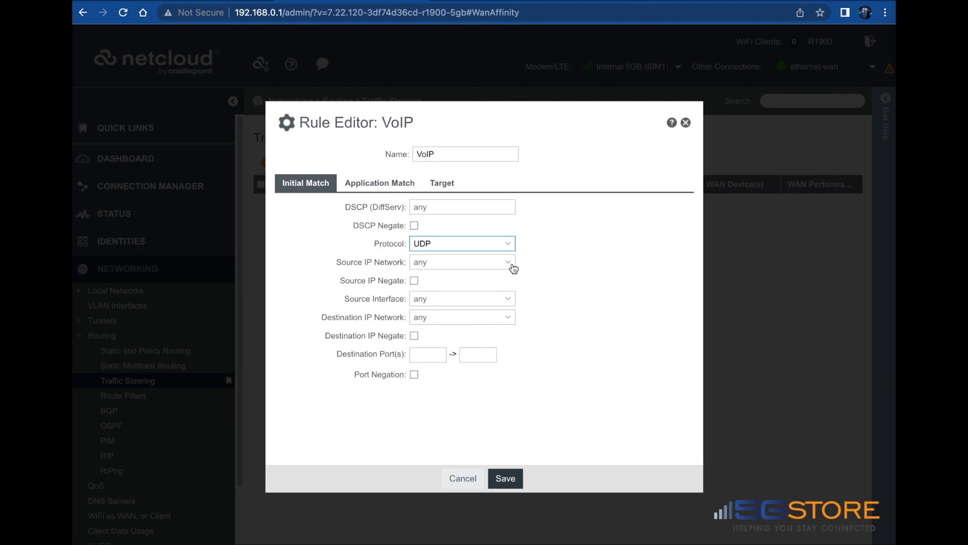
mouse_move(511, 266)
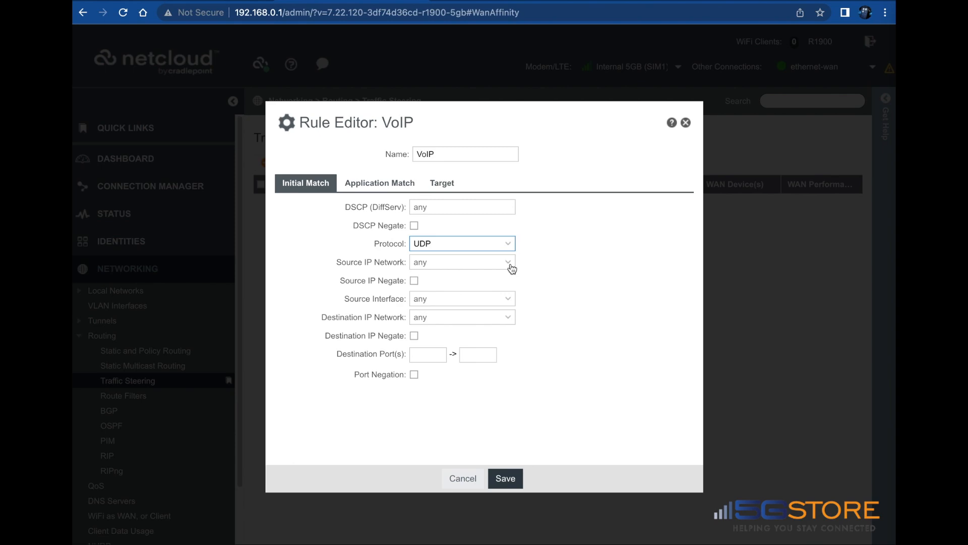
mouse_move(509, 302)
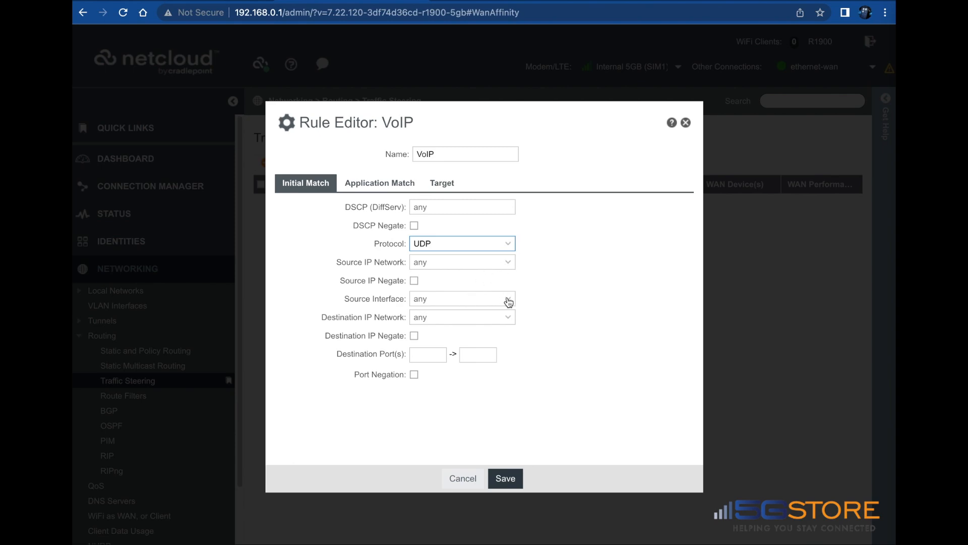
left_click(462, 299)
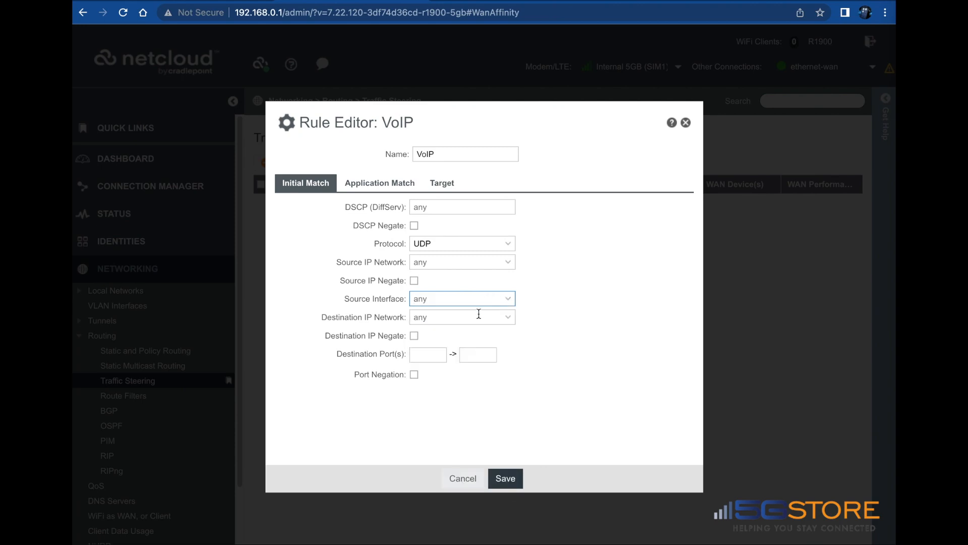
mouse_move(472, 319)
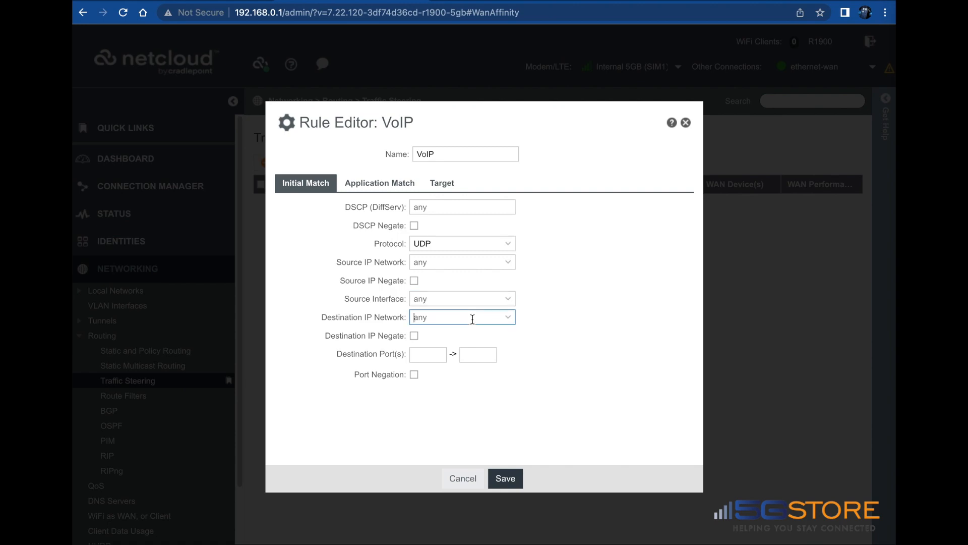
Match destination IP 8.23.93.28 with destination port range 5060 to 5060
type("8")
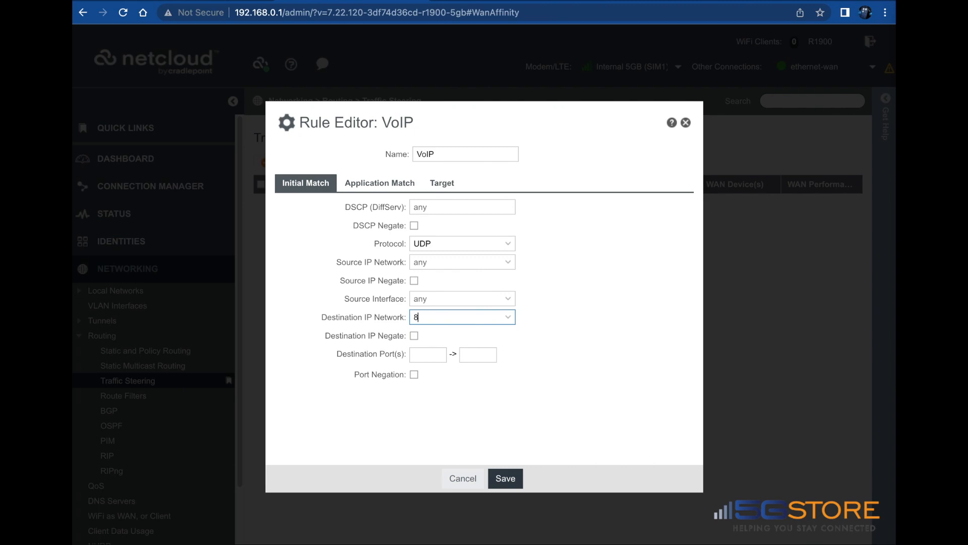
type(".23.")
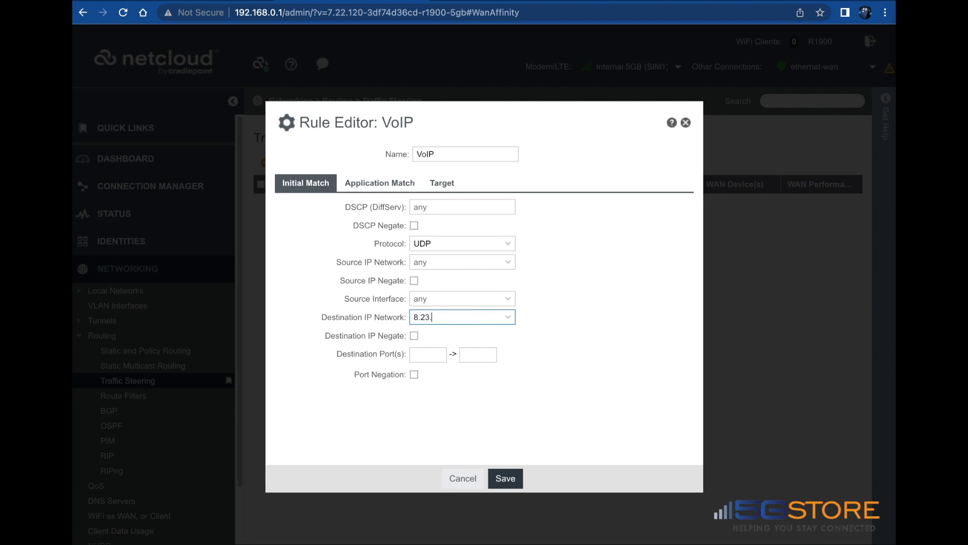
type("93.28")
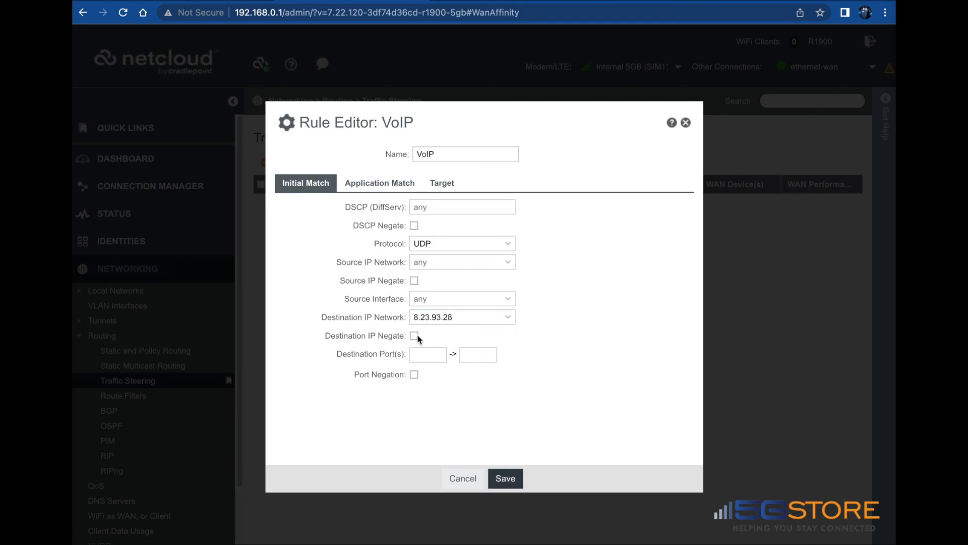
left_click(427, 354)
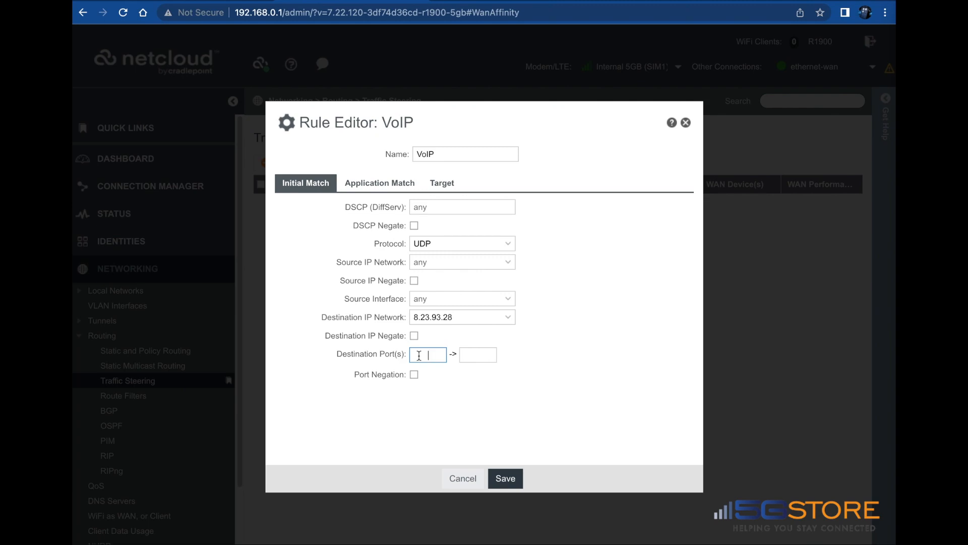
type("50")
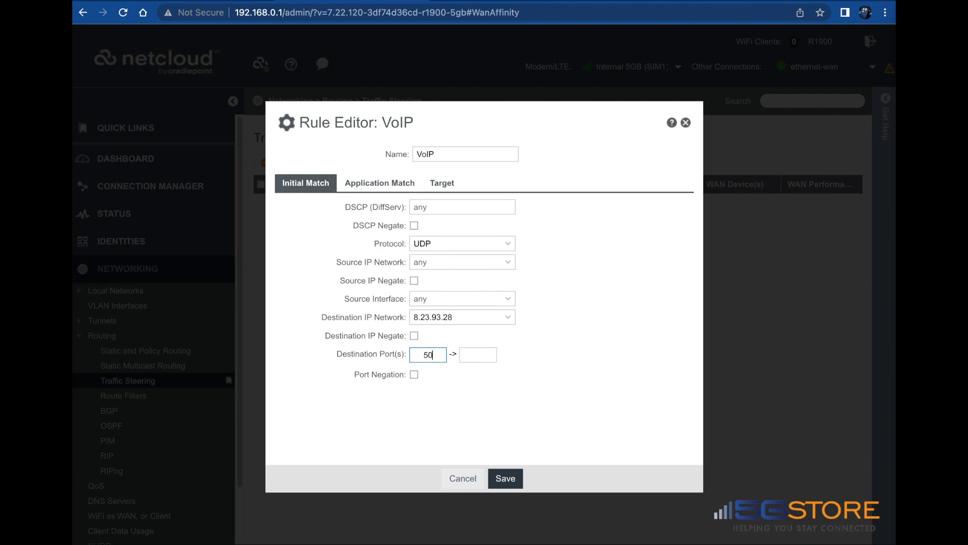
left_click(478, 354)
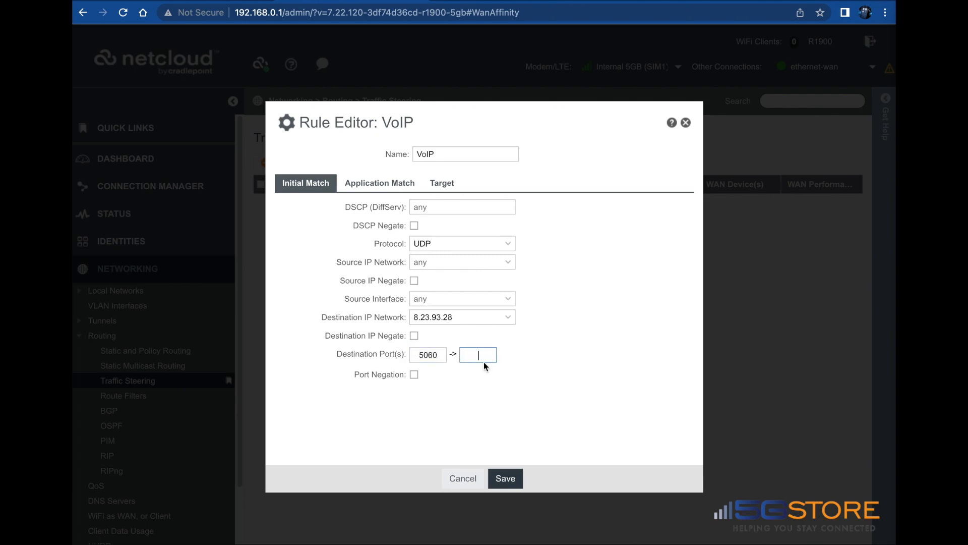
type("5060")
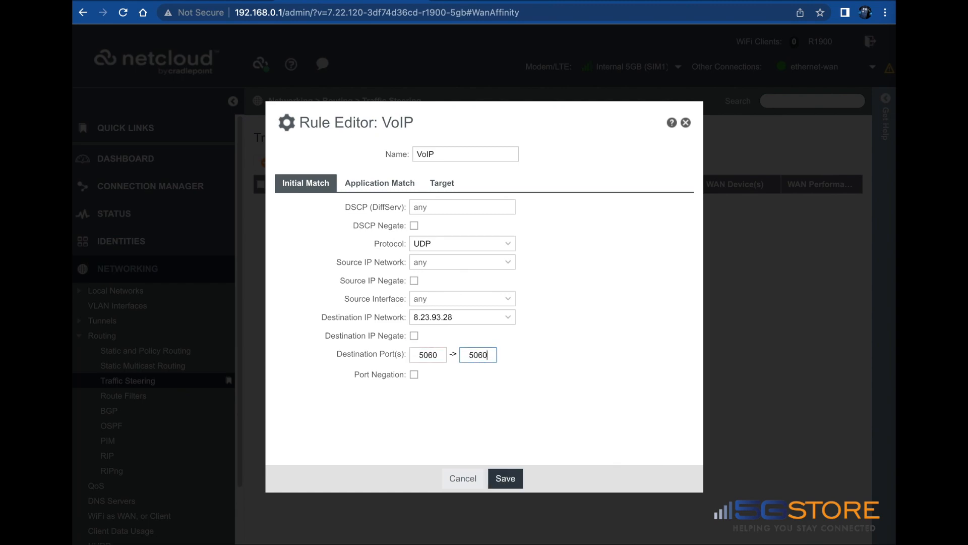
mouse_move(472, 372)
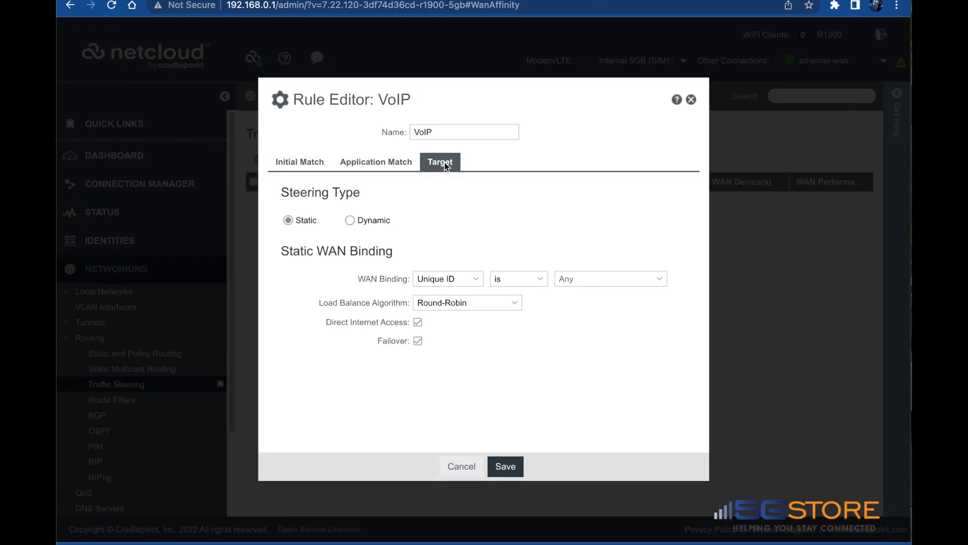
mouse_move(444, 169)
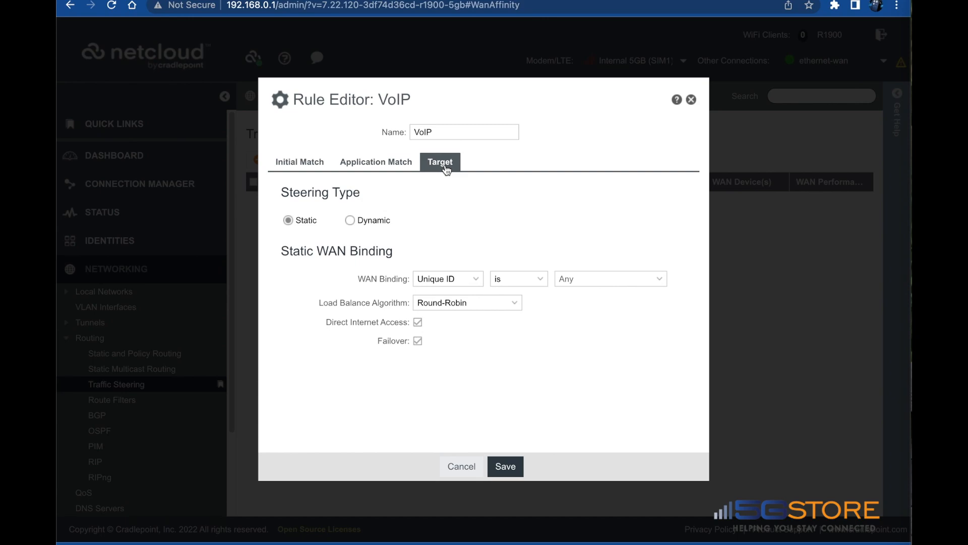
Set Dynamic steering with the Real-Time / Voice identity and WAN Binding Type is SDWAN
left_click(350, 220)
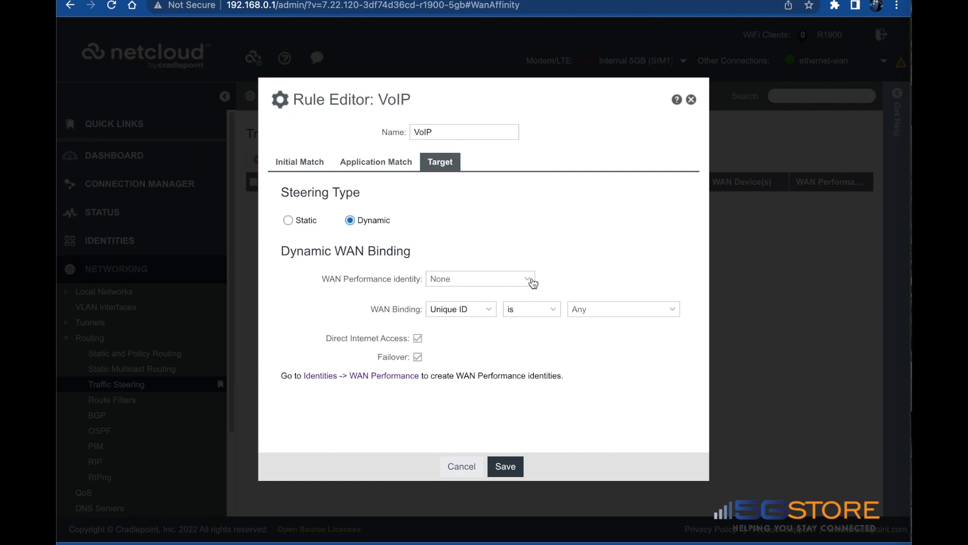
left_click(478, 278)
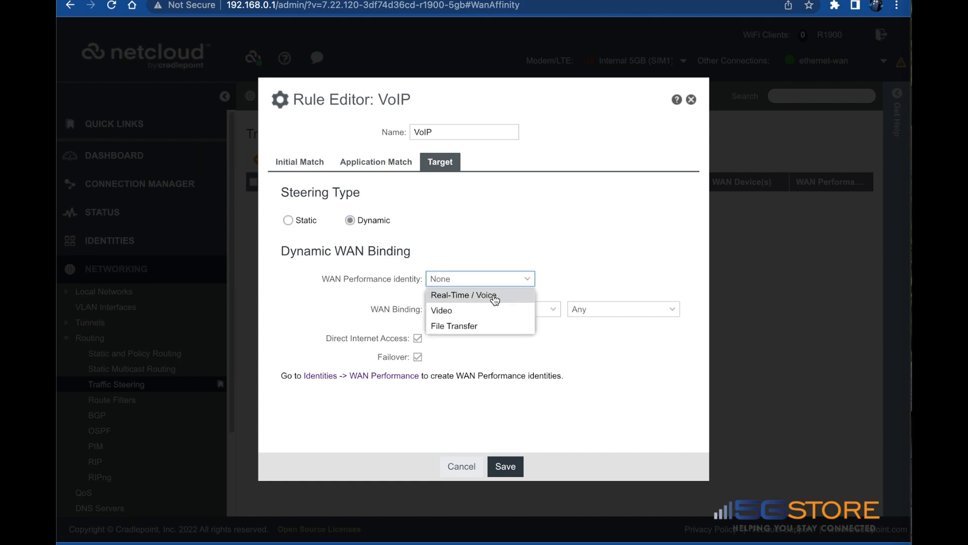
left_click(462, 294)
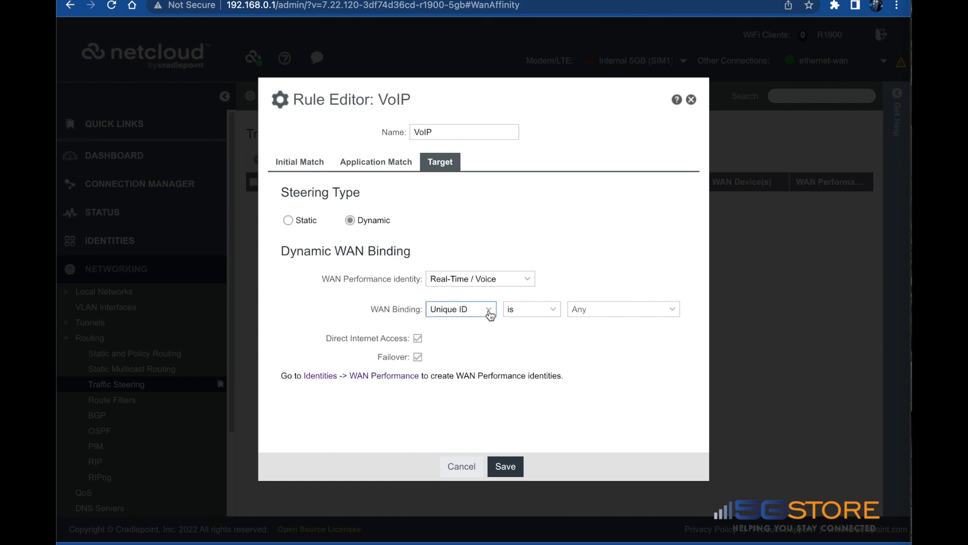
left_click(460, 308)
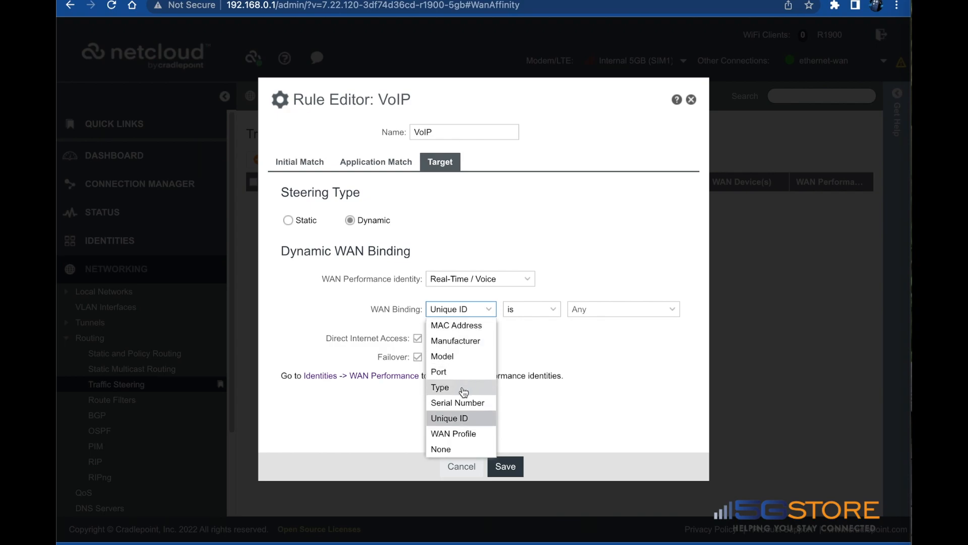
left_click(441, 387)
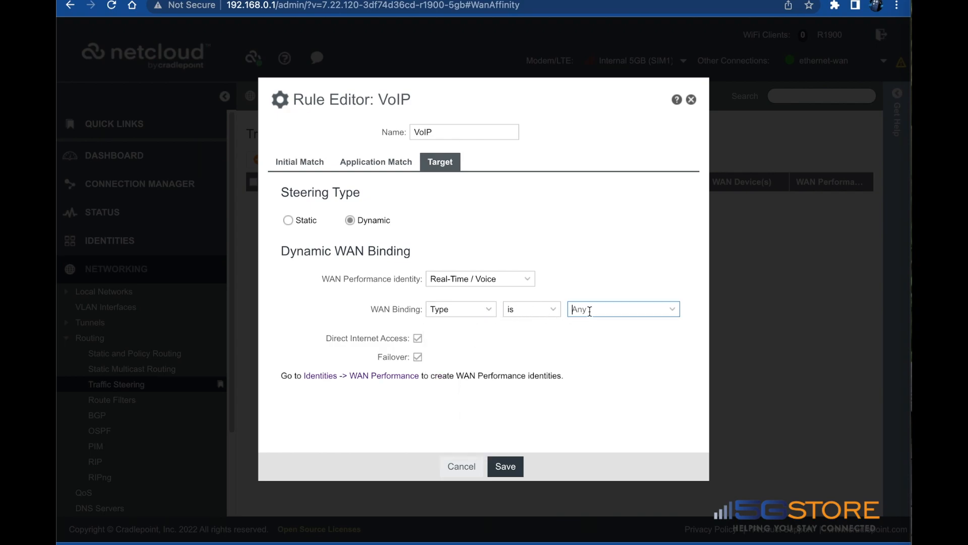
left_click(623, 309)
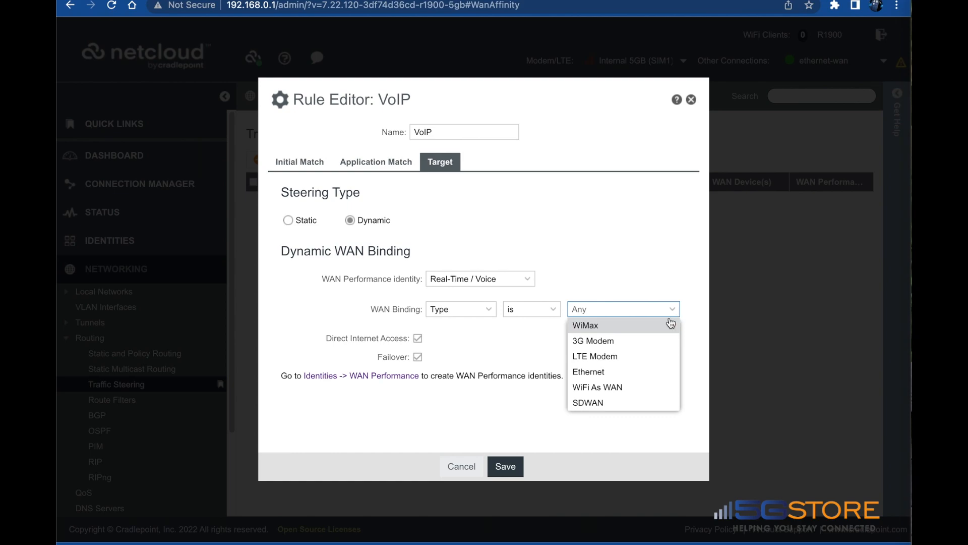
mouse_move(623, 371)
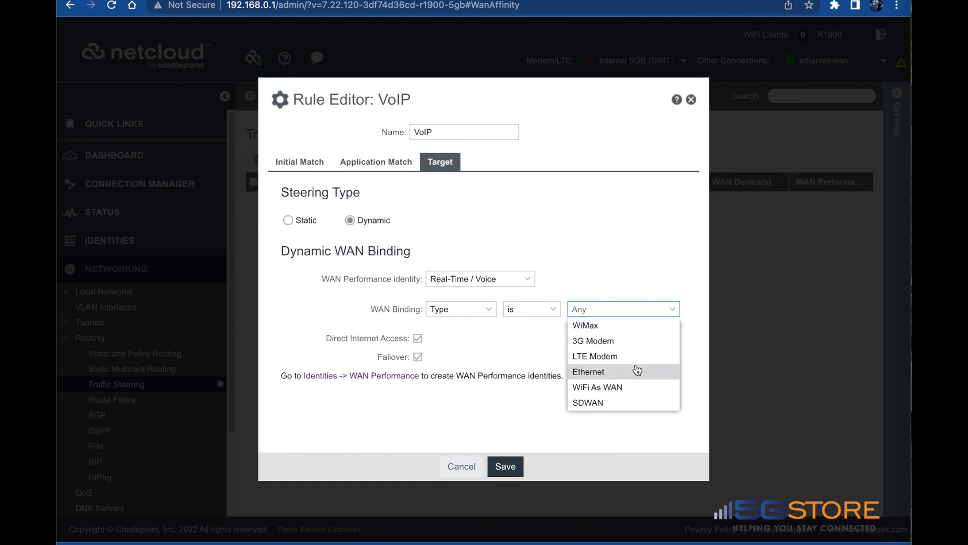
mouse_move(625, 402)
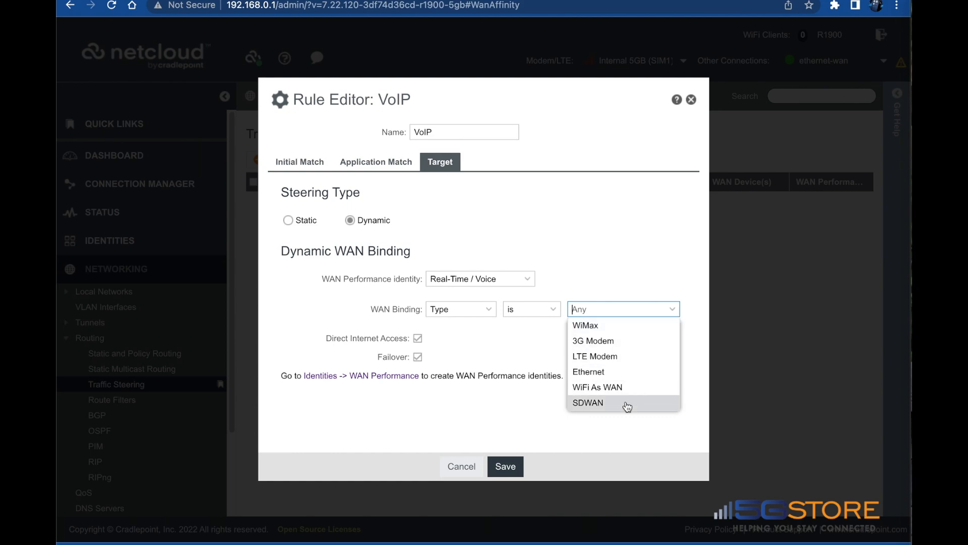
mouse_move(637, 405)
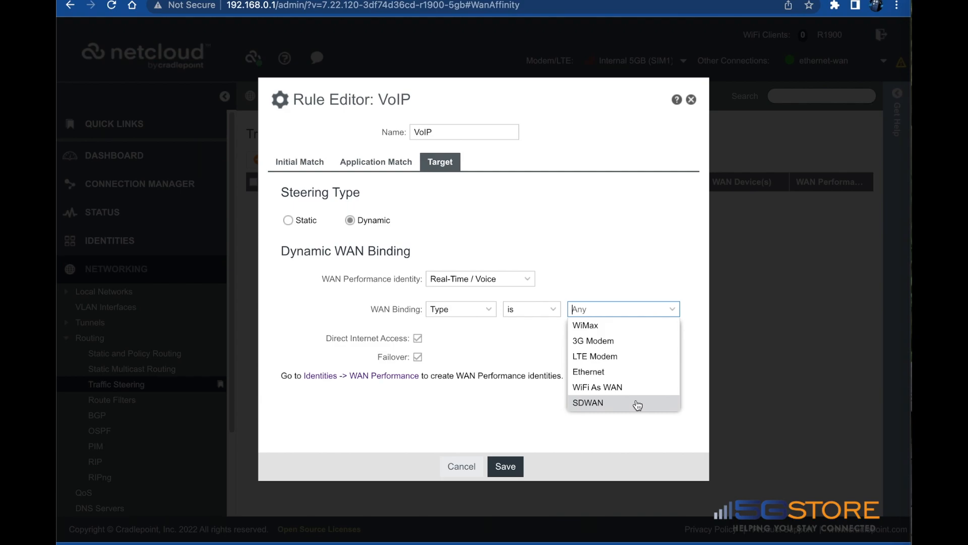
left_click(587, 403)
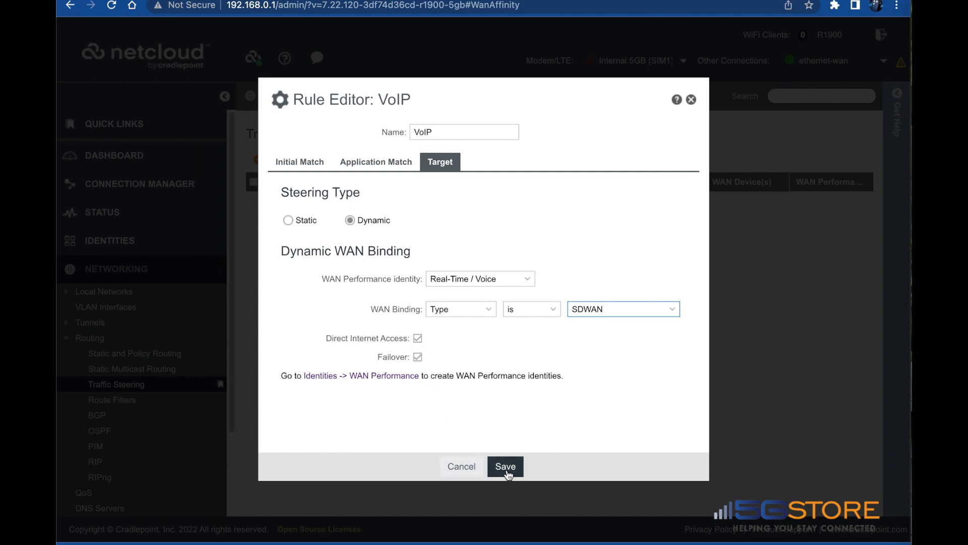
Save the VoIP rule and acknowledge the success message so it appears in the rules list
left_click(504, 466)
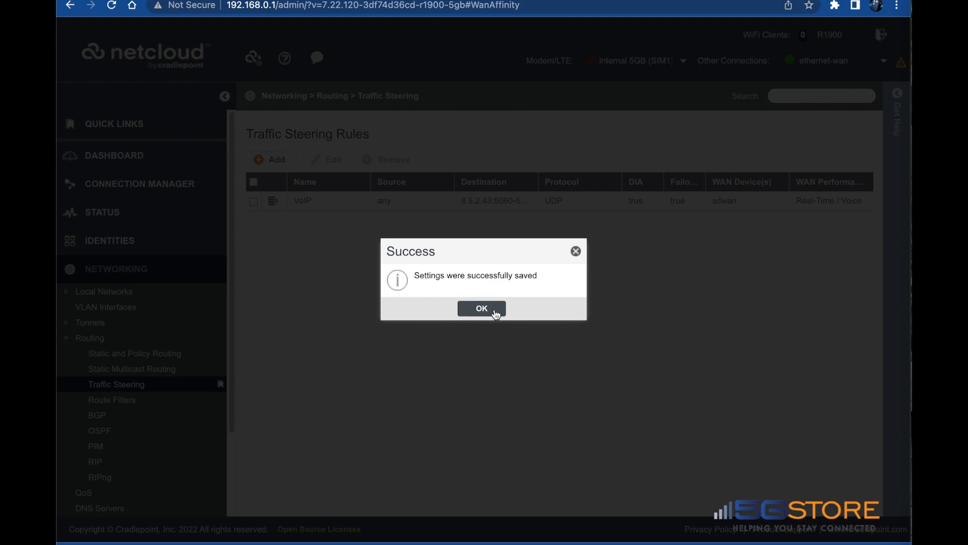
left_click(481, 308)
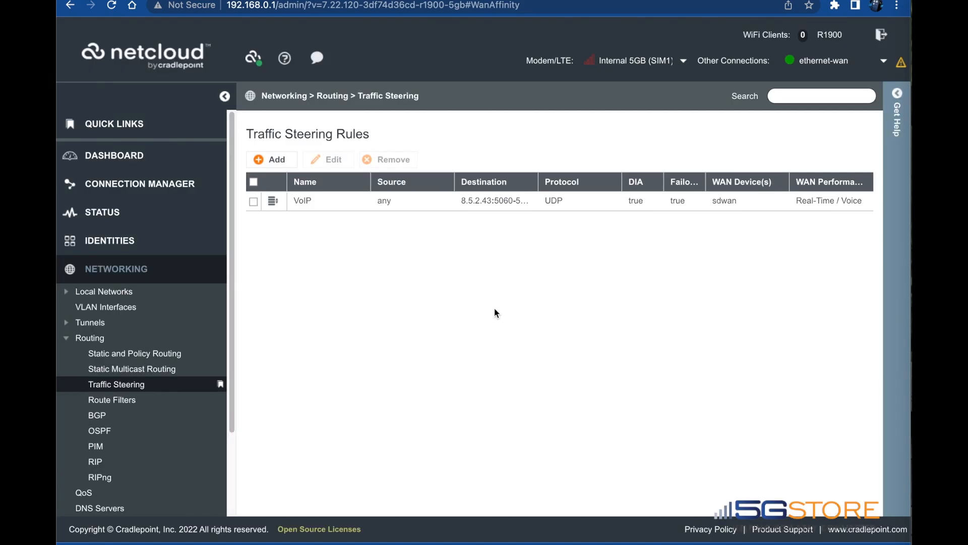